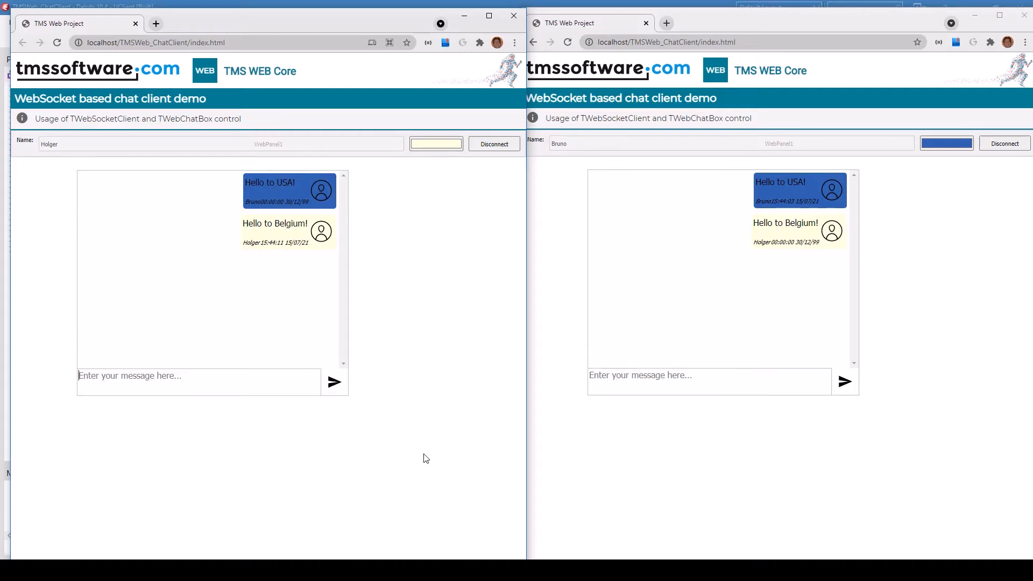
{"action": "mouse_move", "coordinate": [389, 310]}
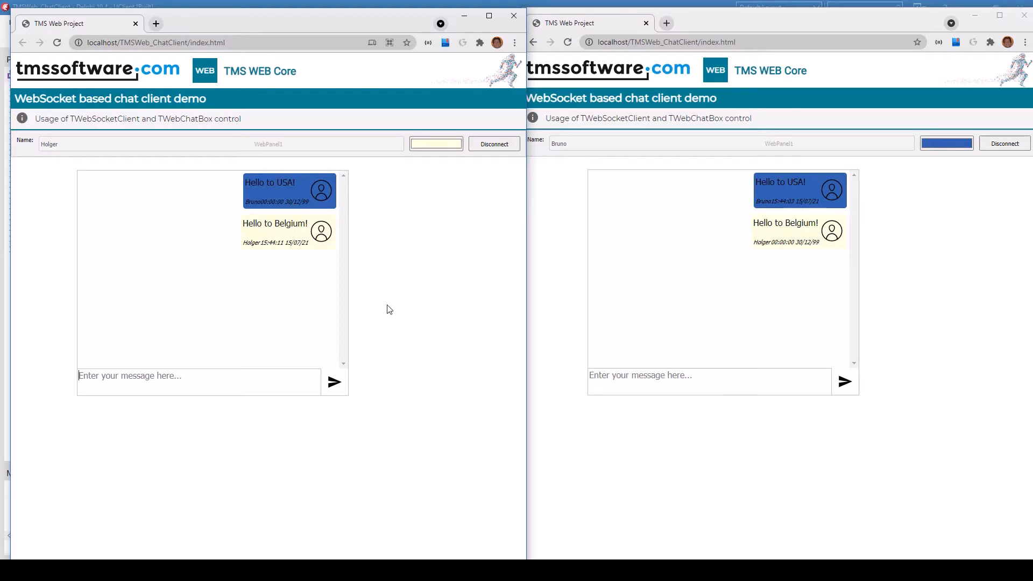
{"action": "mouse_move", "coordinate": [252, 188]}
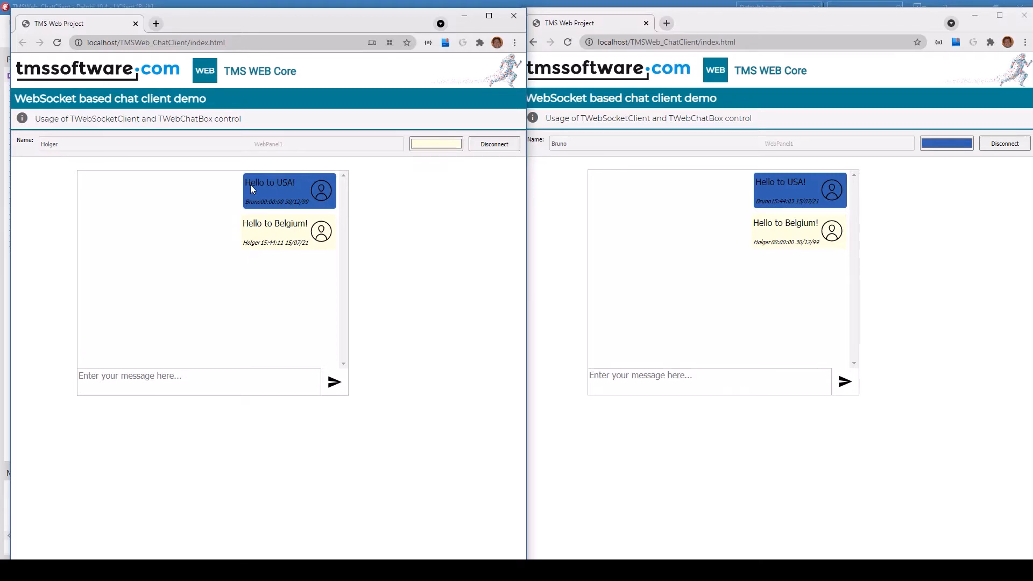
{"action": "mouse_move", "coordinate": [313, 208]}
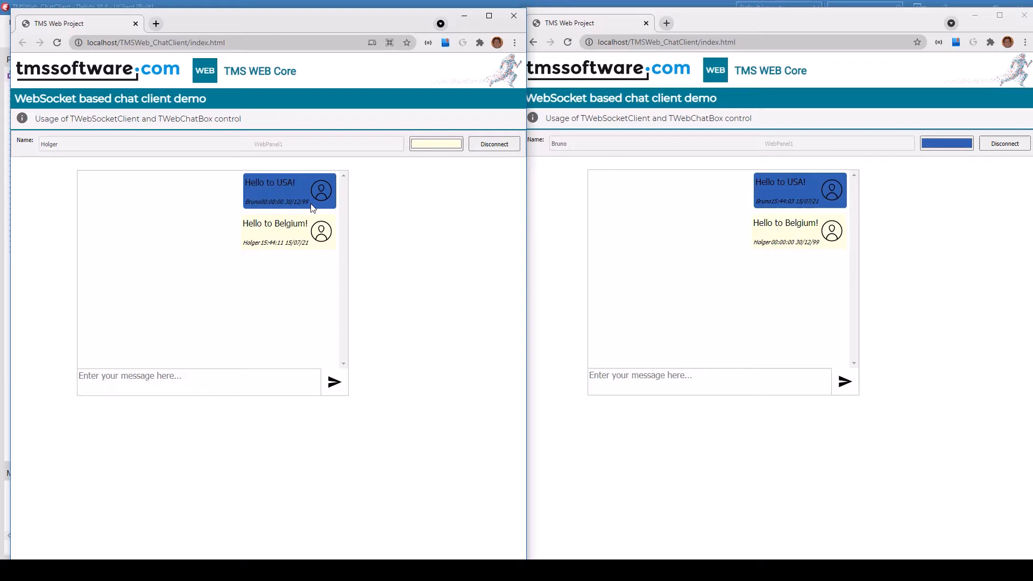
{"action": "mouse_move", "coordinate": [246, 208]}
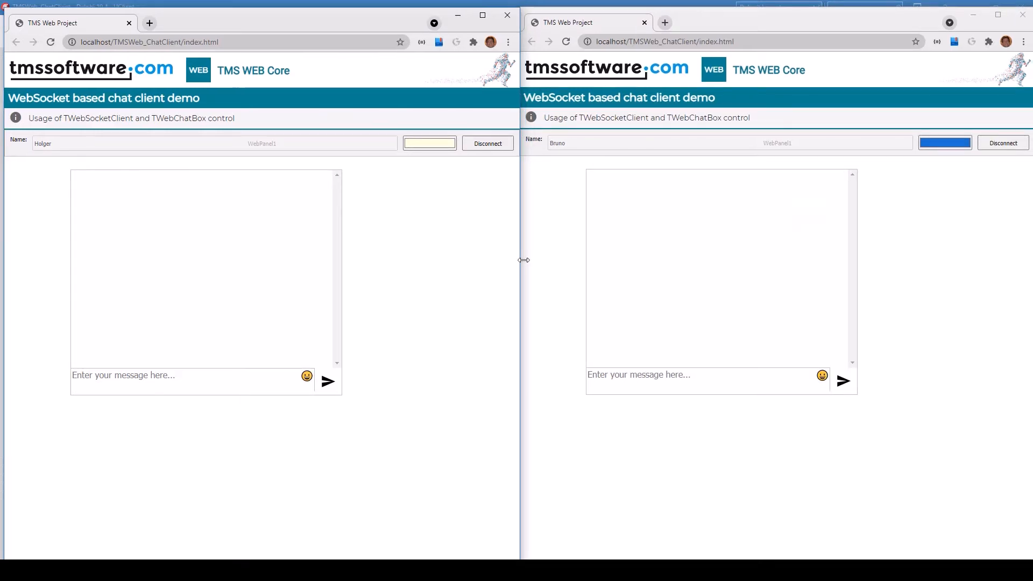
{"action": "mouse_move", "coordinate": [307, 377]}
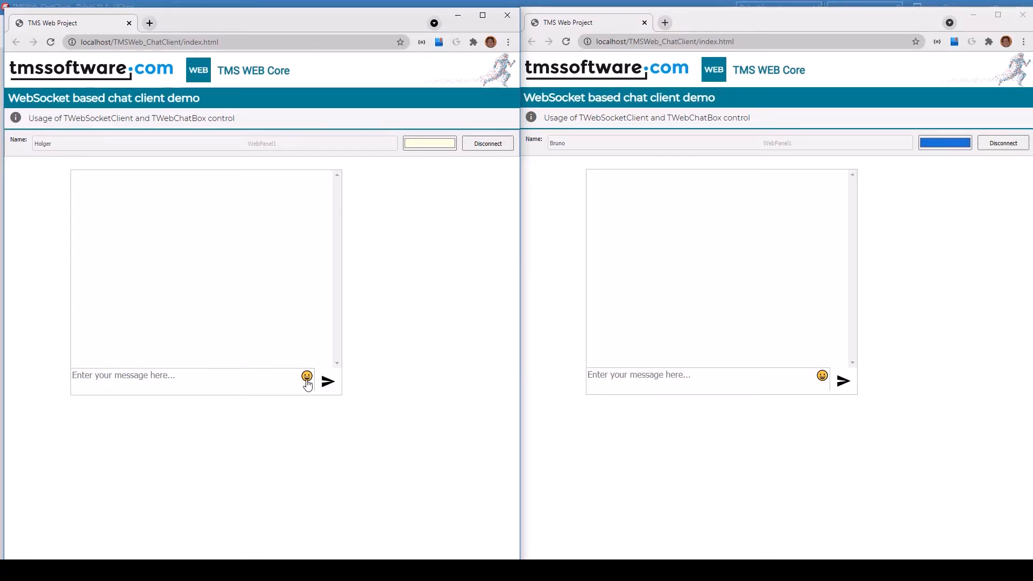
Step: Show the emoji picker in Holger's chat client and scroll through the emoji grid
{"action": "left_click", "coordinate": [306, 377]}
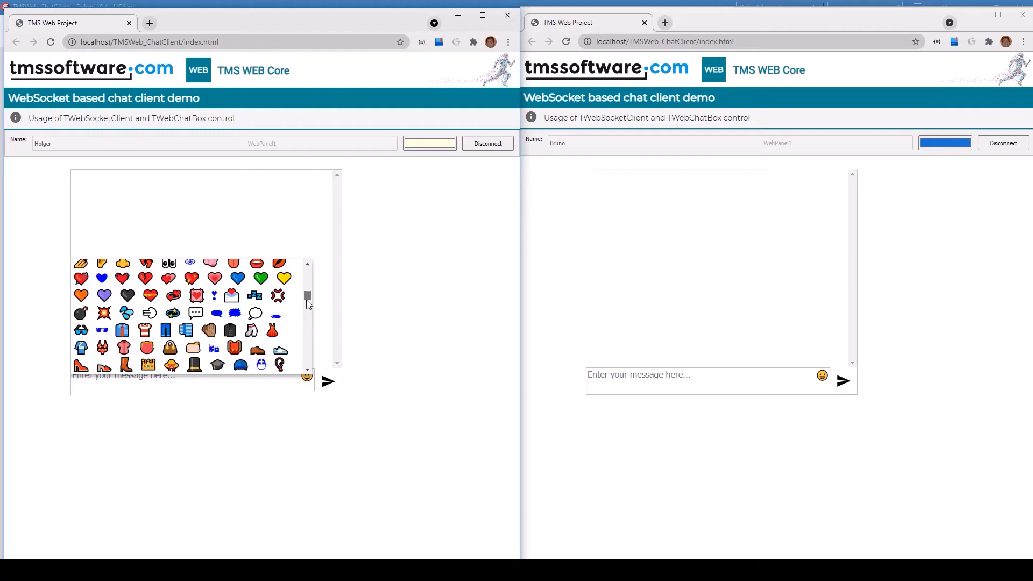
{"action": "scroll", "scroll_direction": "down", "scroll_amount": 3}
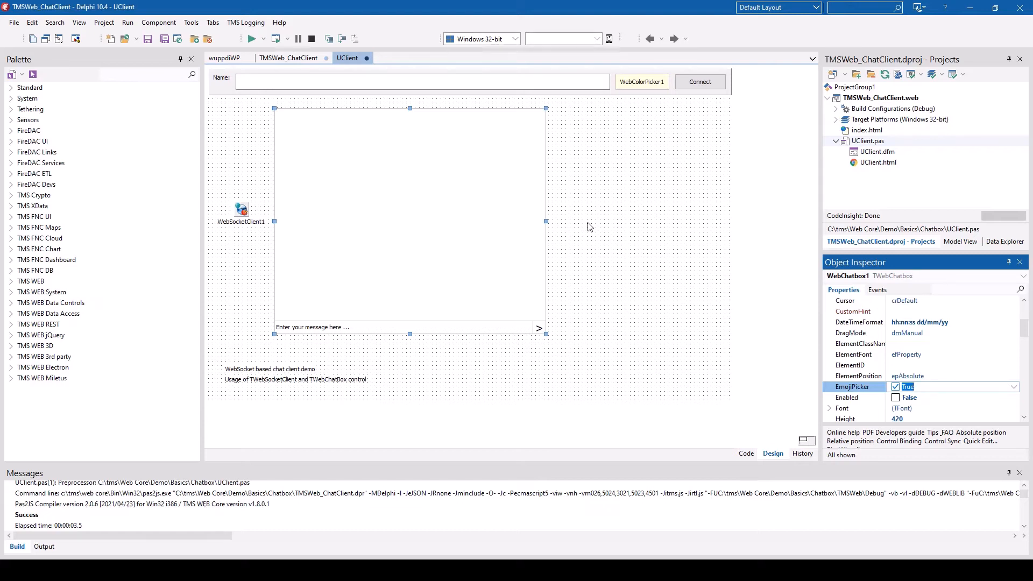
{"action": "mouse_move", "coordinate": [856, 293]}
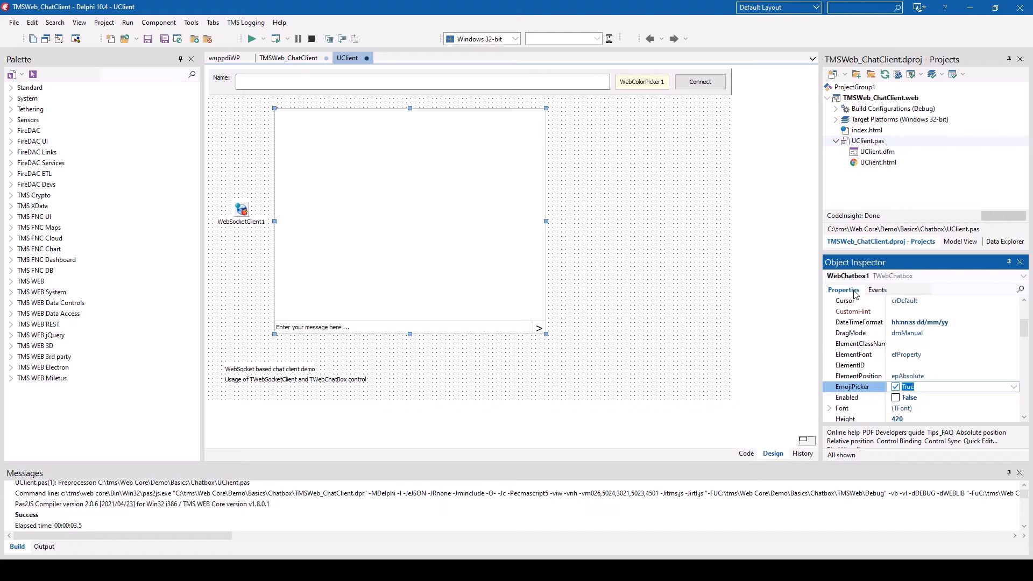
Step: View WebChatbox1's Events list and its OnSendMessage handler WebChatbox1SendMessage
{"action": "left_click", "coordinate": [876, 291]}
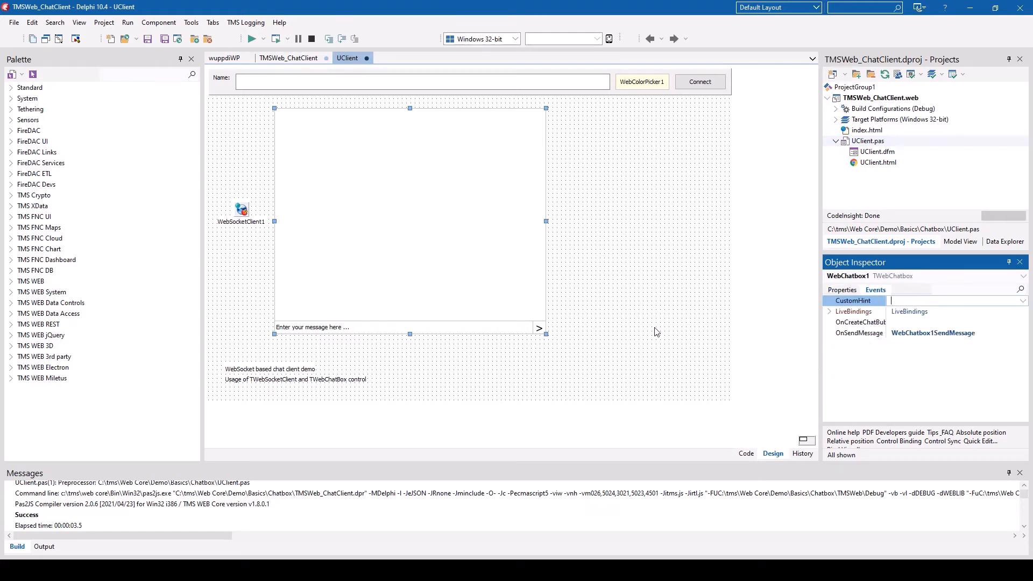
{"action": "left_click", "coordinate": [859, 334]}
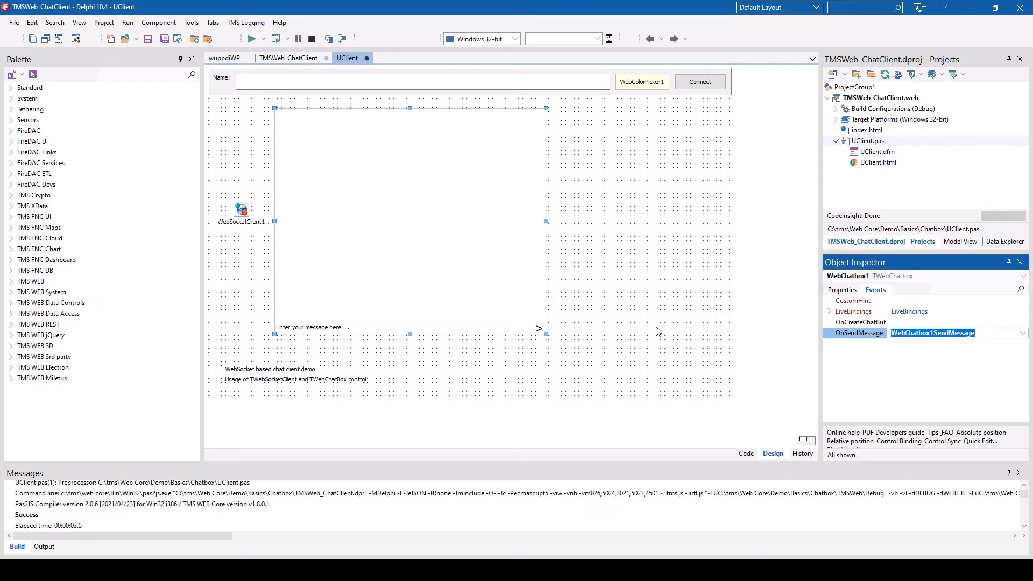
{"action": "mouse_move", "coordinate": [687, 337]}
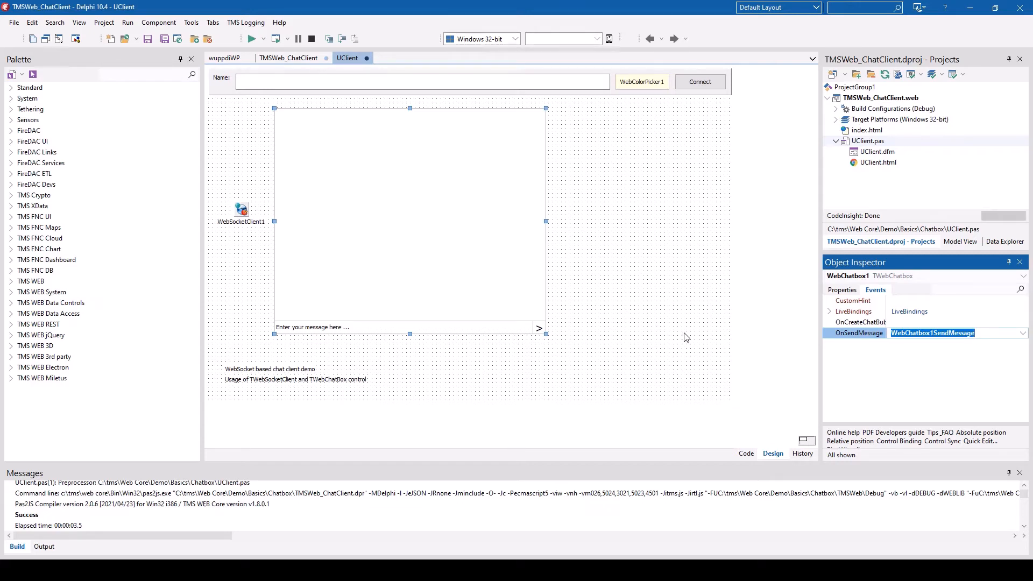
{"action": "mouse_move", "coordinate": [633, 269]}
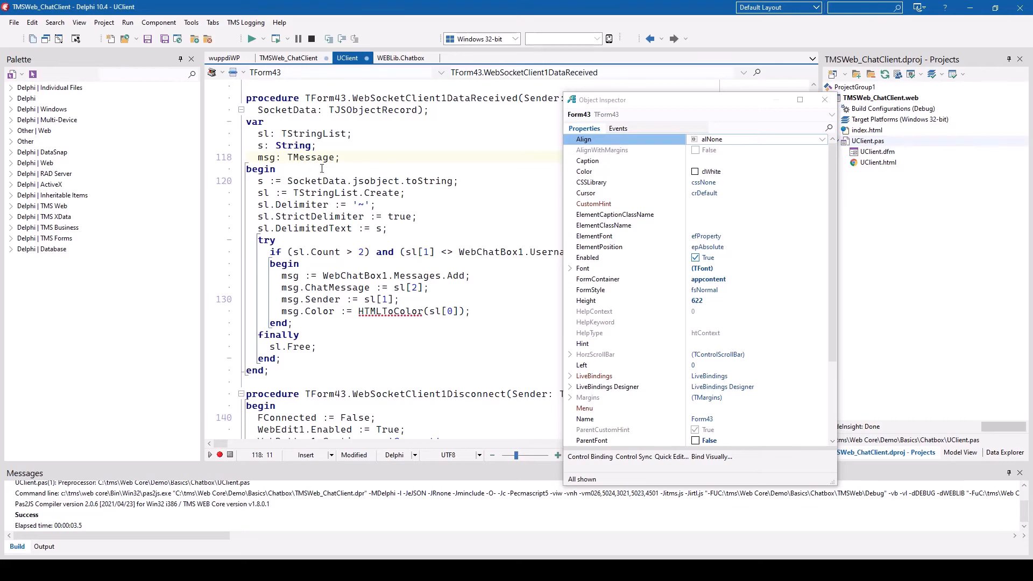
Step: Show the UClient code with the WebSocketClient1DataReceived procedure adding messages
{"action": "left_click", "coordinate": [400, 57]}
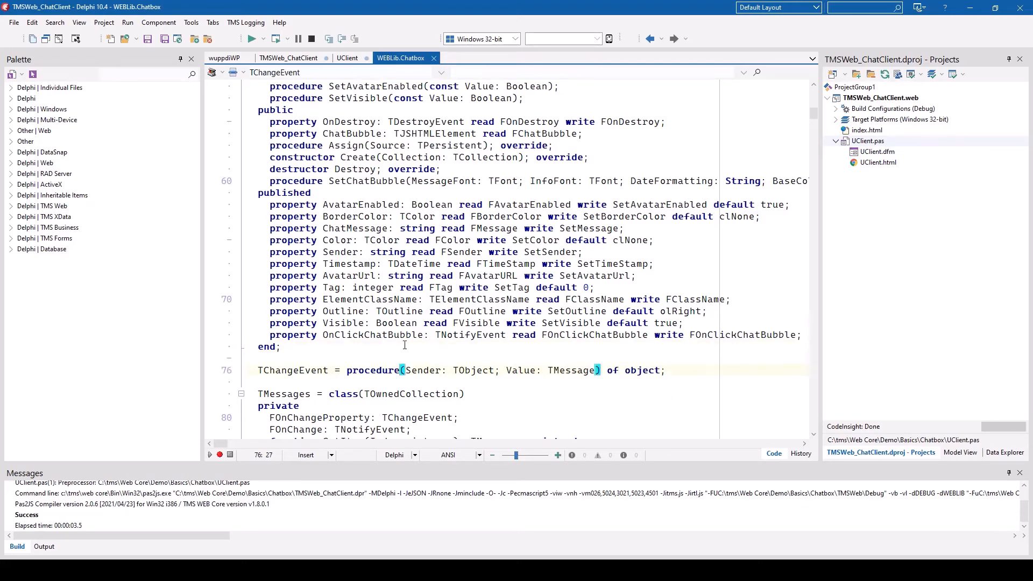
Step: Highlight the OnClickChatBubble property in TMessage's published section of WEBLib.Chatbox
{"action": "double_click", "coordinate": [372, 335]}
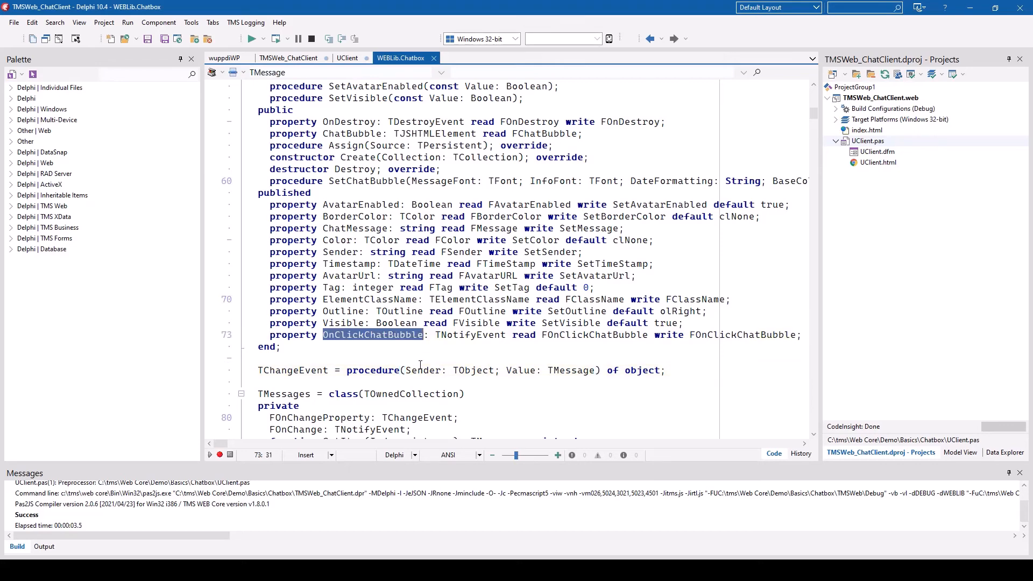